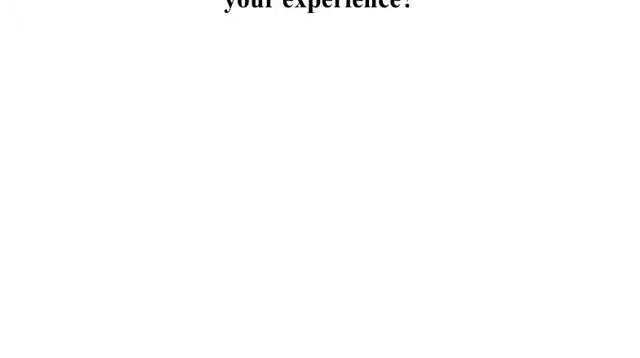
{"action": "scroll", "scroll_direction": "down", "scroll_amount": 3}
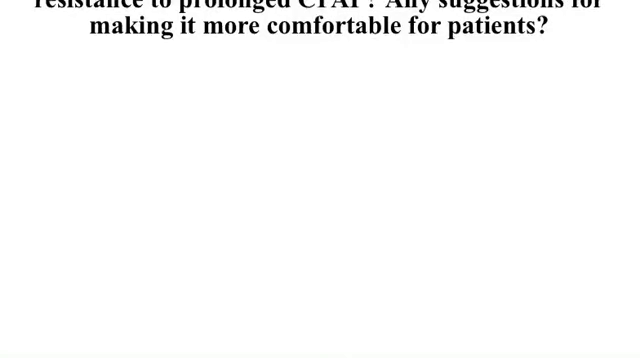